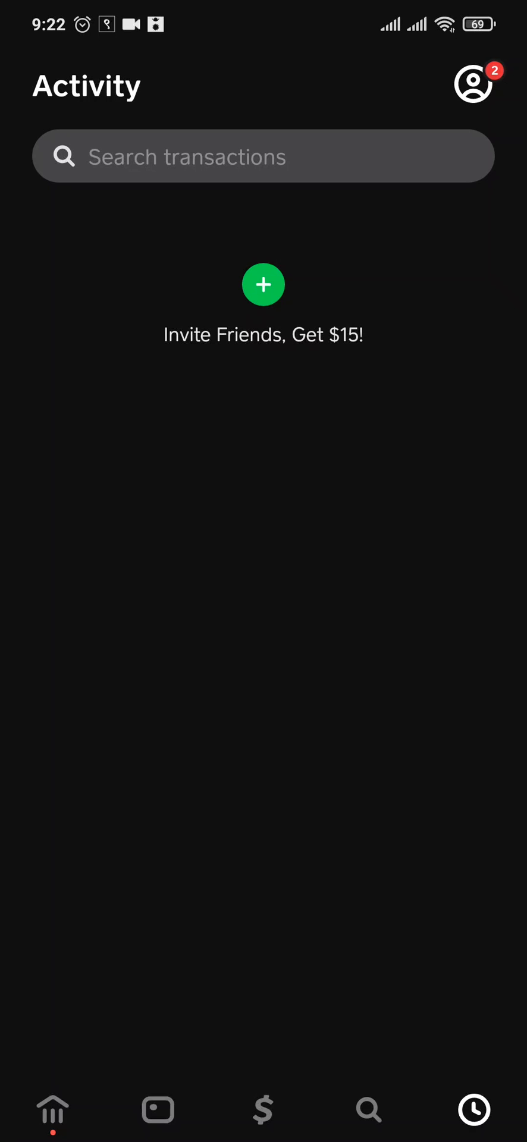
Pull down on the empty Activity feed to refresh the transaction list.
left_click(263, 285)
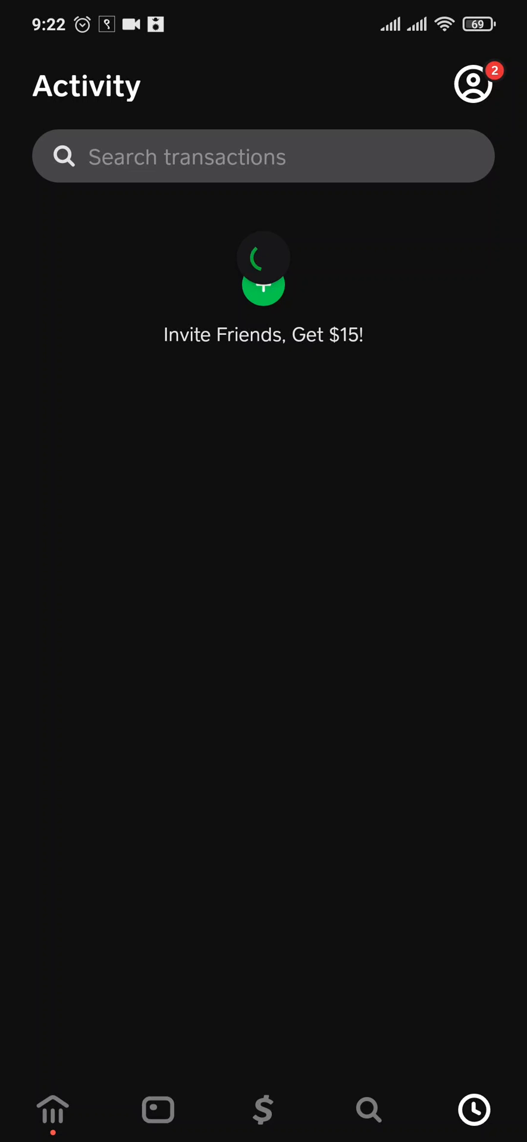